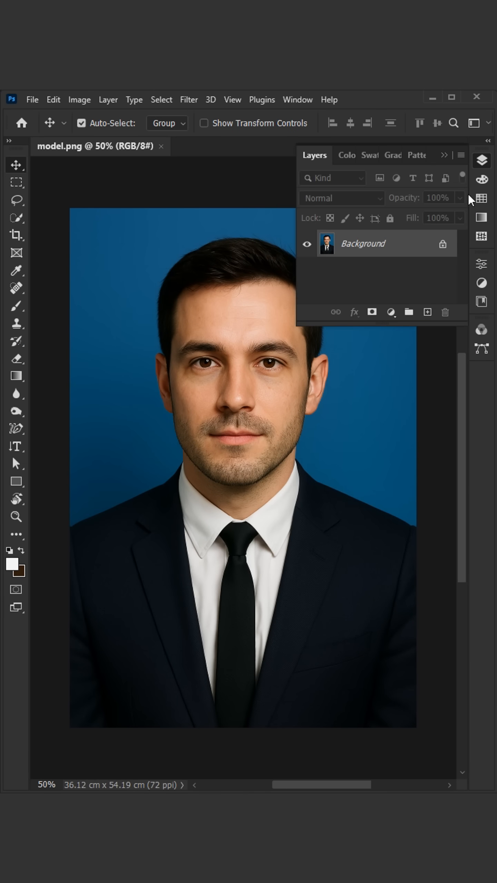
Unlock the portrait's Background layer so it becomes the editable Layer 0.
left_click(353, 312)
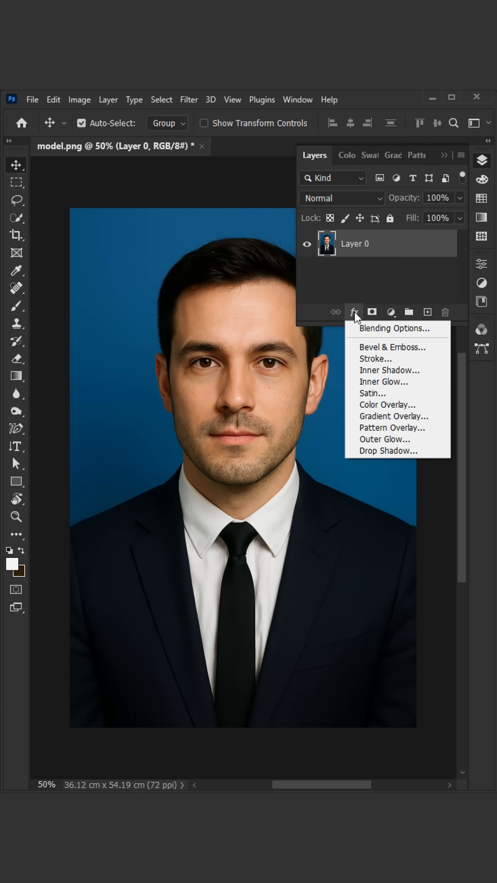
Add a solid white Stroke layer effect to Layer 0, positioned Inside.
left_click(375, 359)
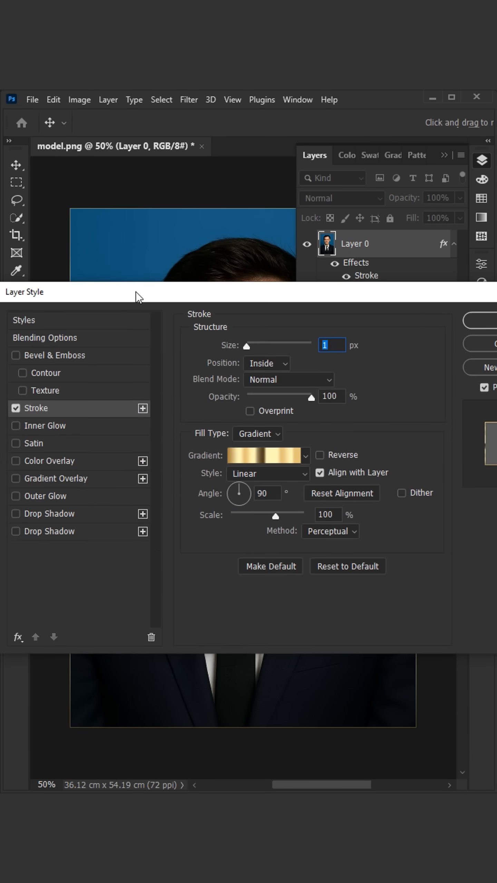
left_click(266, 362)
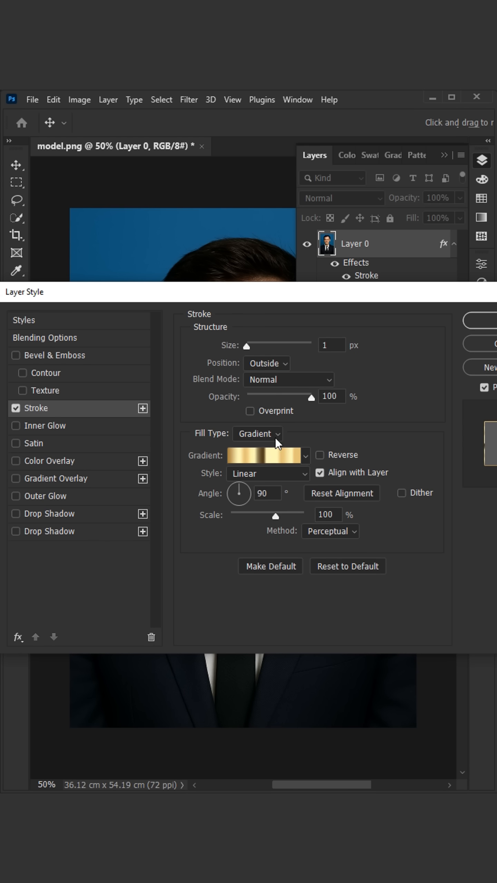
left_click(269, 455)
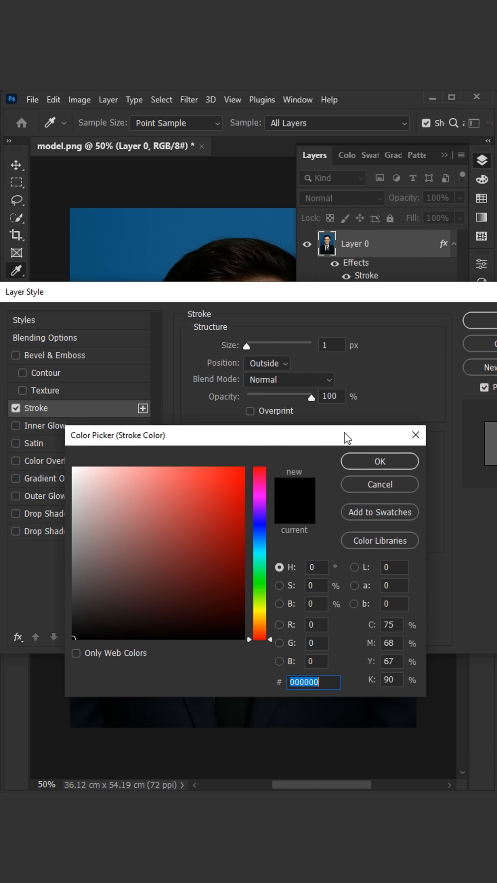
left_click(379, 461)
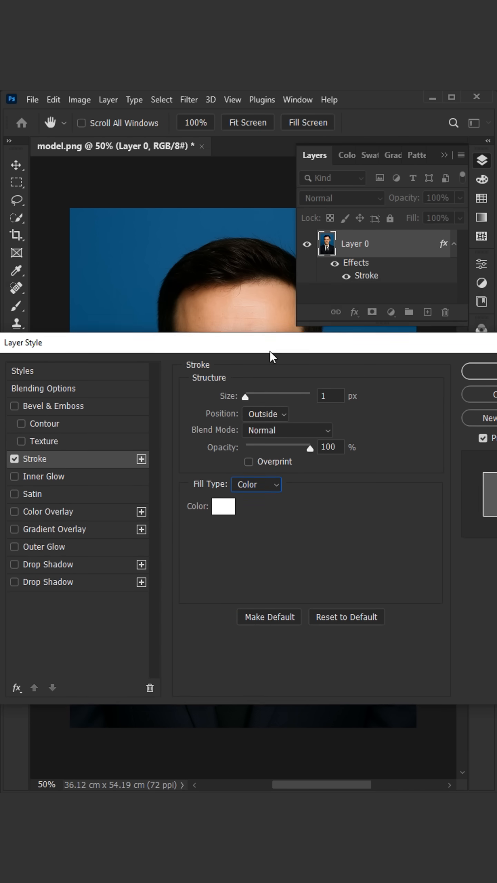
left_click(265, 414)
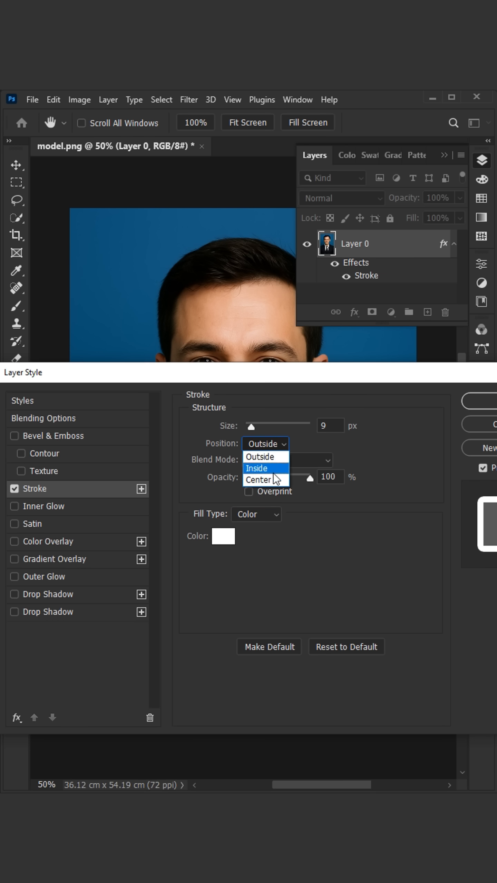
left_click(260, 480)
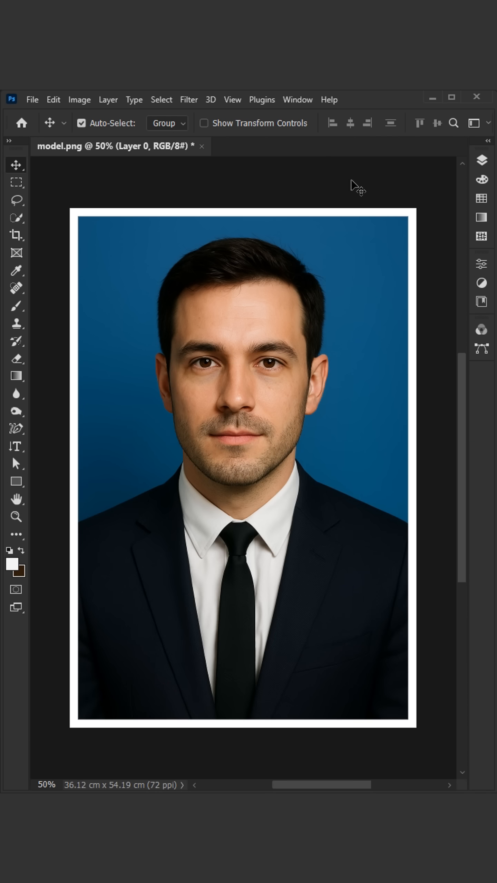
Define the white-bordered portrait as a pattern named model.png.
left_click(53, 100)
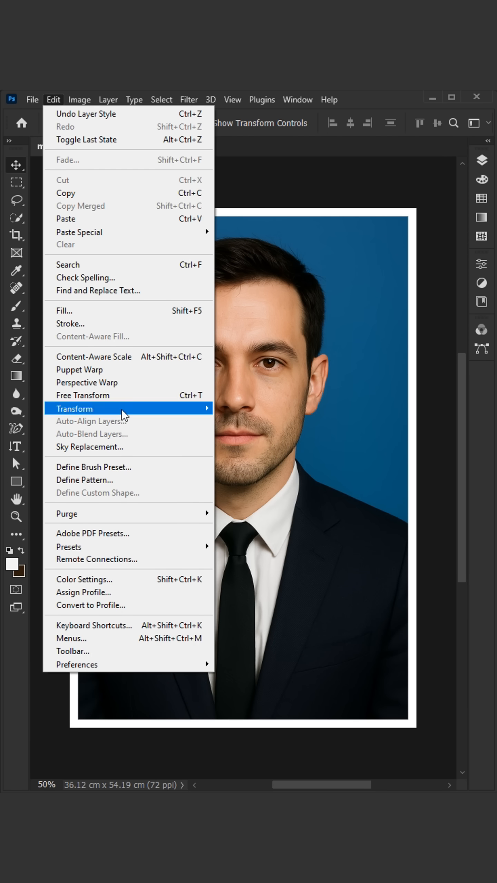
left_click(84, 480)
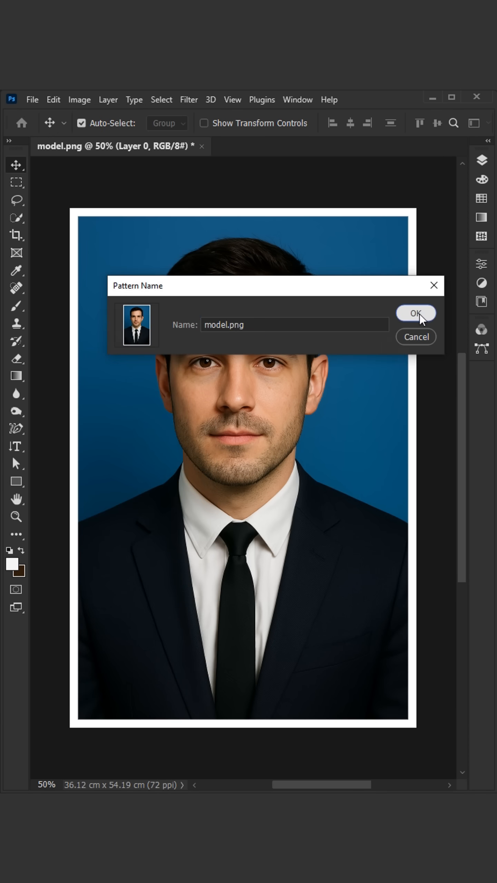
left_click(79, 100)
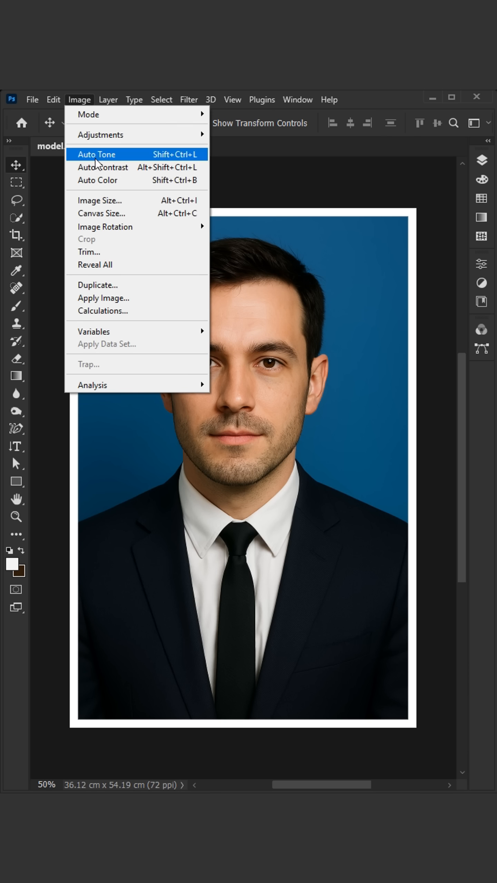
left_click(102, 213)
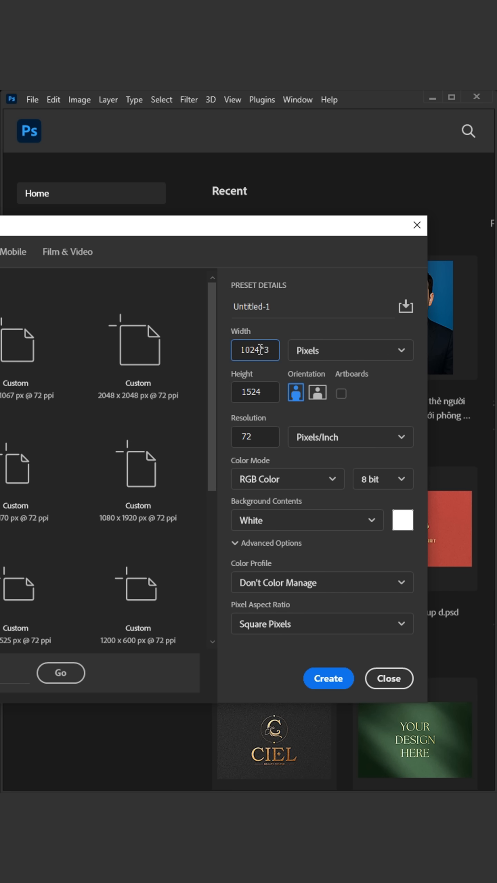
Name the new 3072 by 4572 pixel document x3 and create it.
type("x")
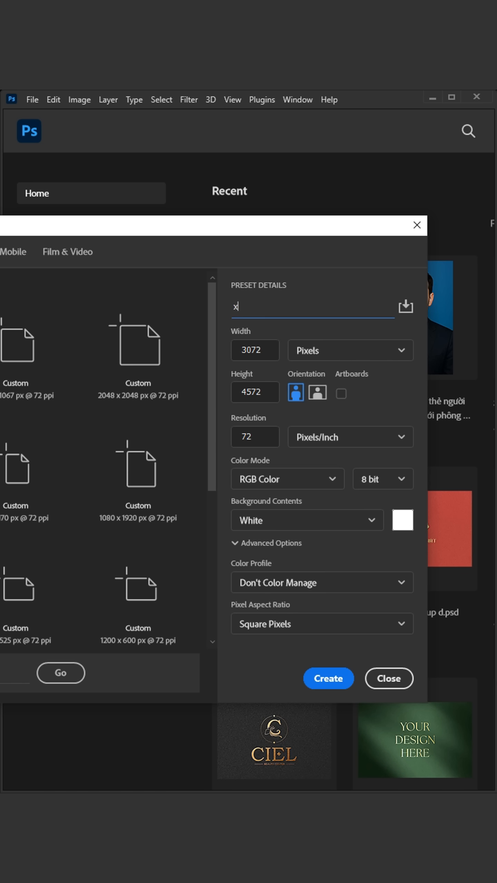
left_click(328, 679)
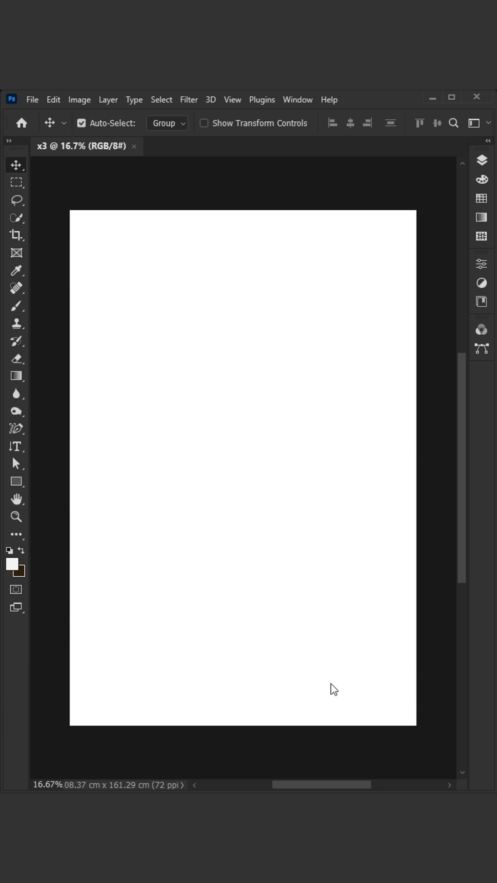
In Edit > Fill, set Contents to Pattern and choose the saved portrait pattern.
left_click(53, 99)
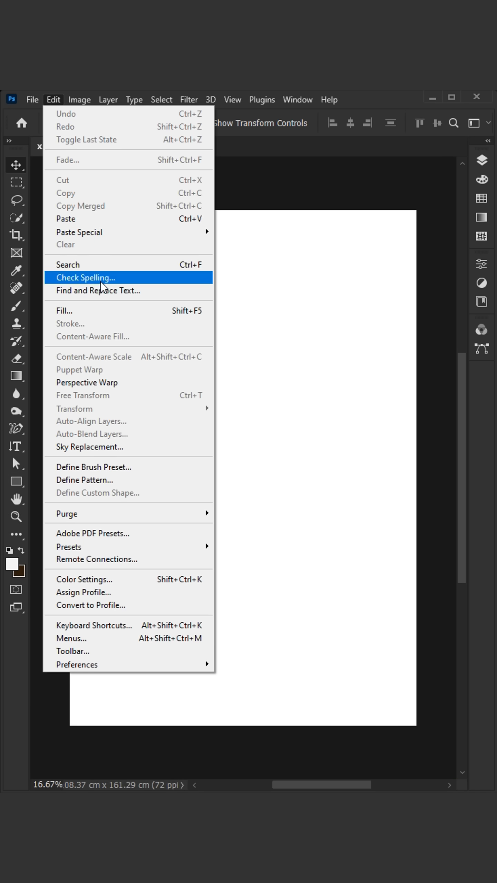
left_click(64, 310)
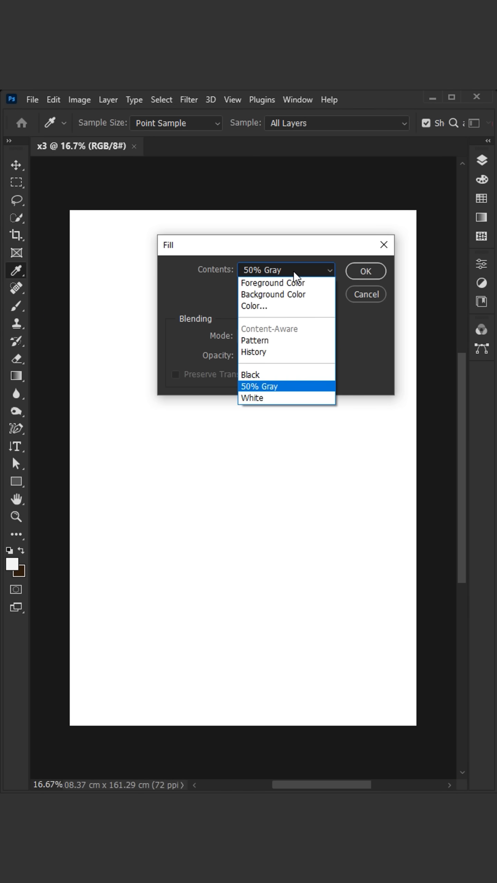
left_click(255, 341)
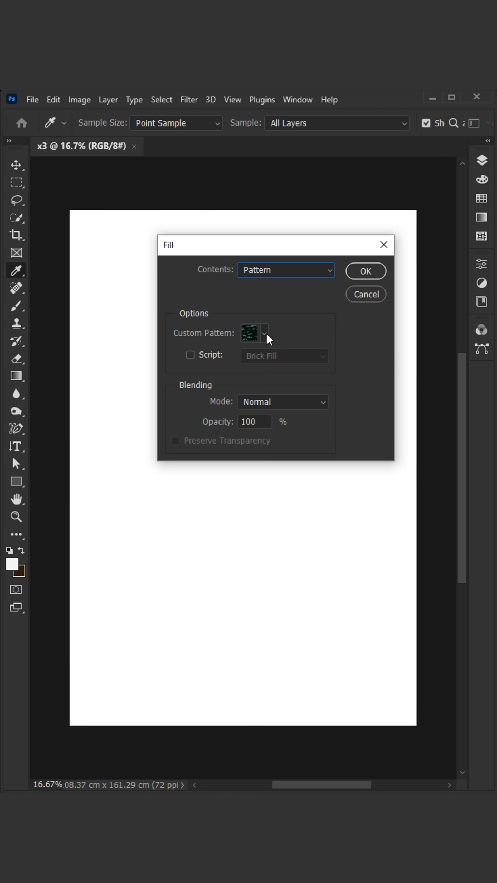
left_click(263, 333)
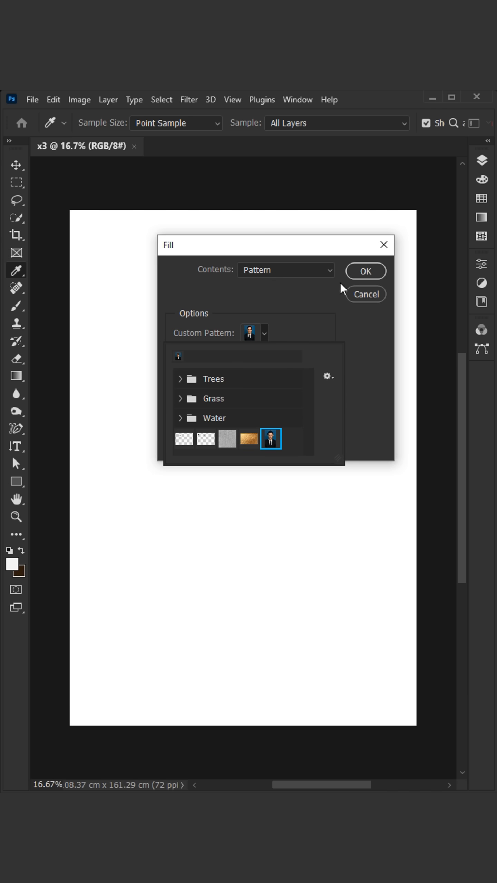